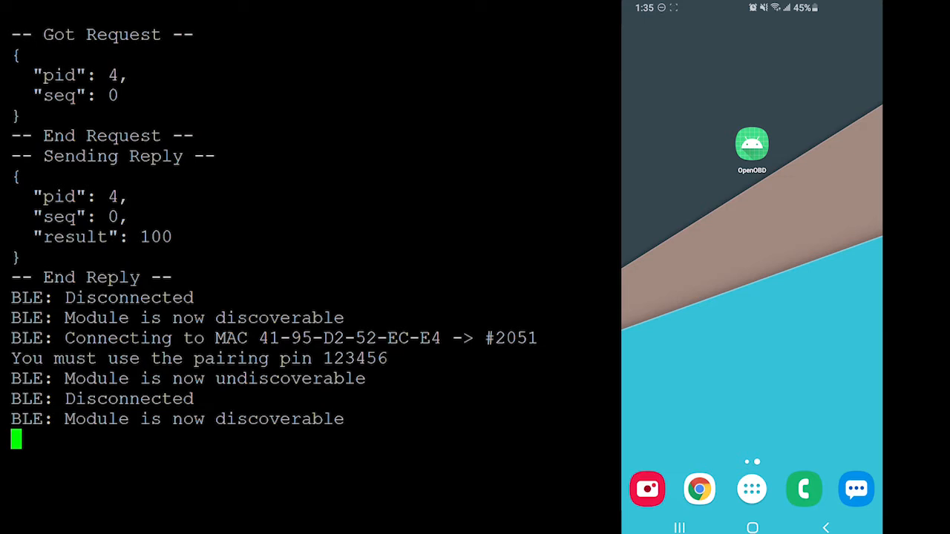
# Launch OpenOBD from the home screen and let it connect to the OpenOBD module
pyautogui.click(752, 145)
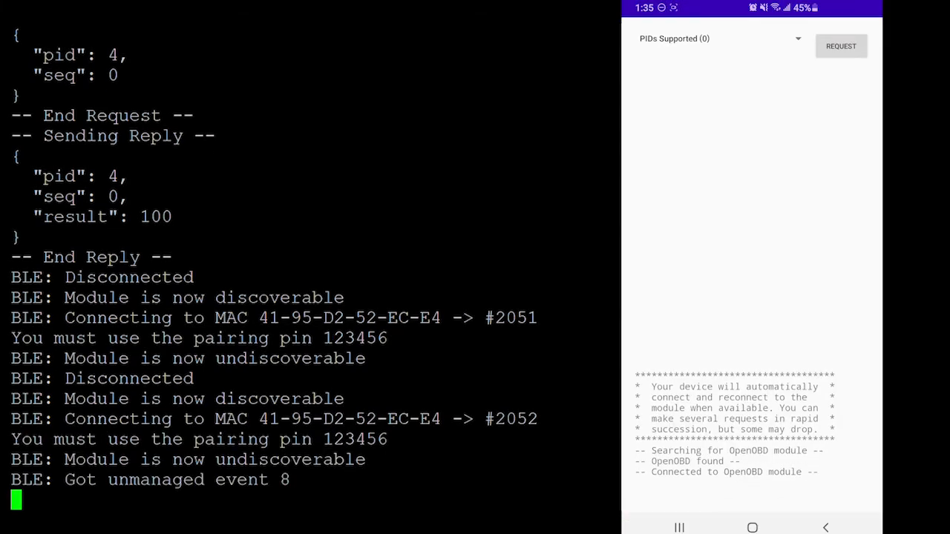
pyautogui.moveTo(315, 401)
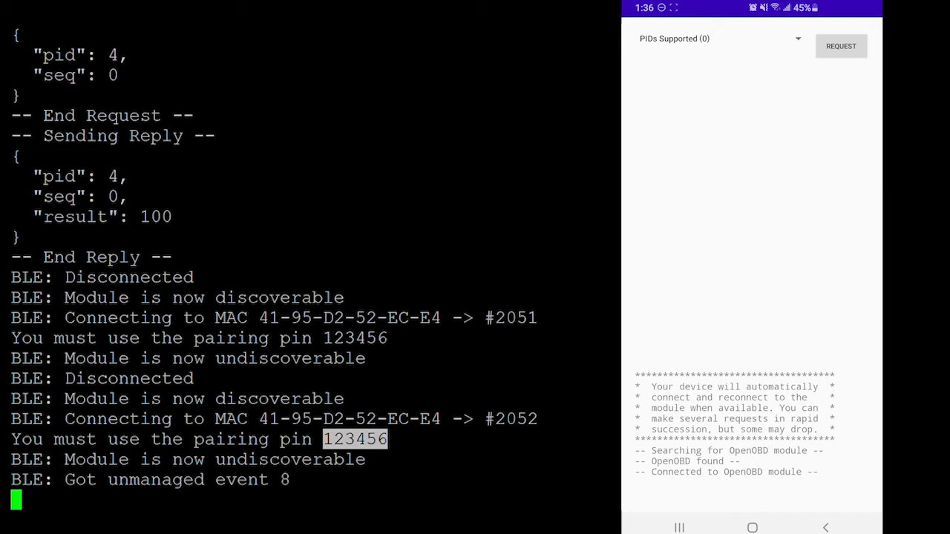
# Request Engine Coolant Temperature (PID 5) and receive the module's reply with result 100
pyautogui.click(716, 39)
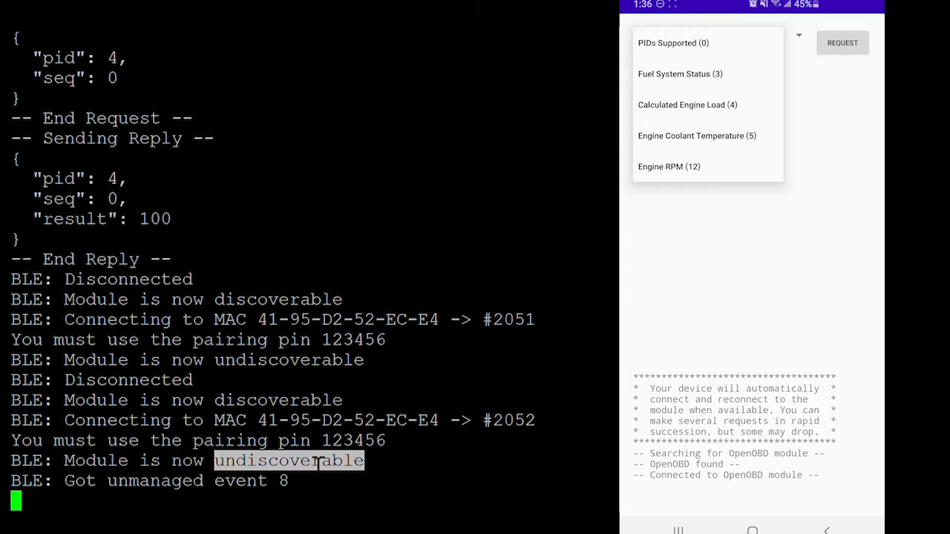
pyautogui.click(698, 135)
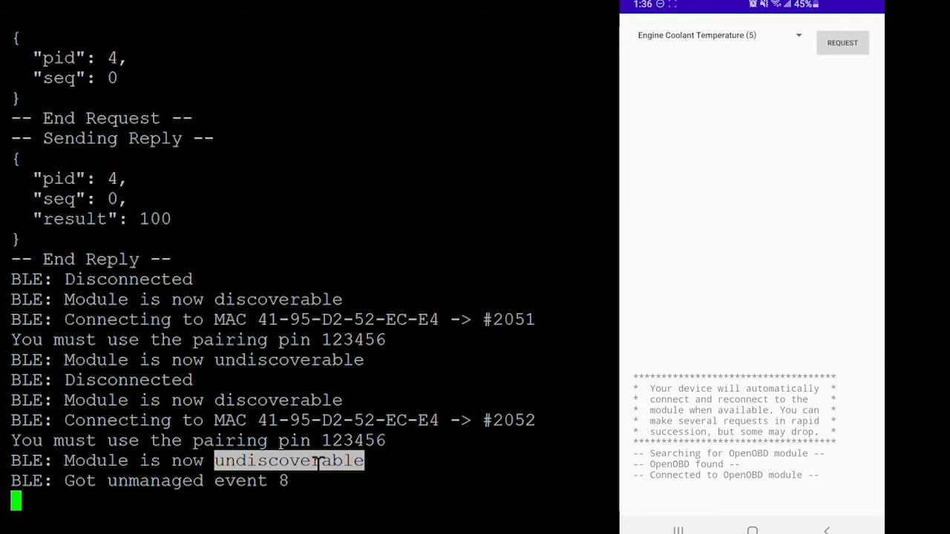
pyautogui.click(844, 42)
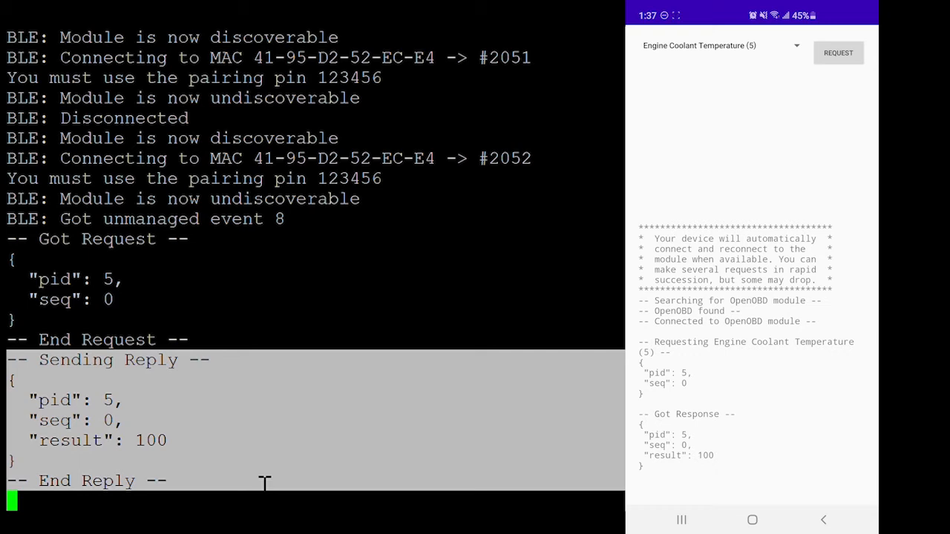
# Request Engine RPM (PID 12) and receive the matching seq 1 reply with result 100
pyautogui.click(718, 45)
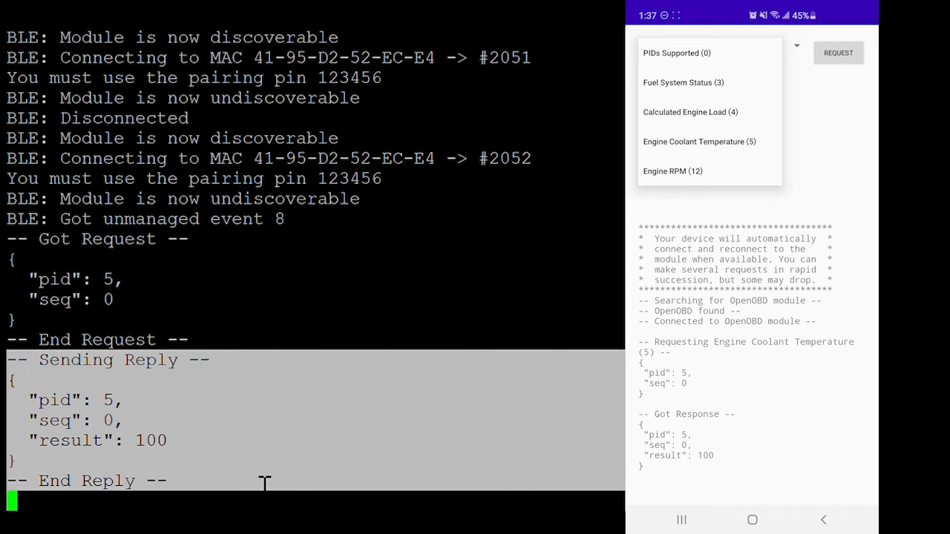
pyautogui.click(673, 171)
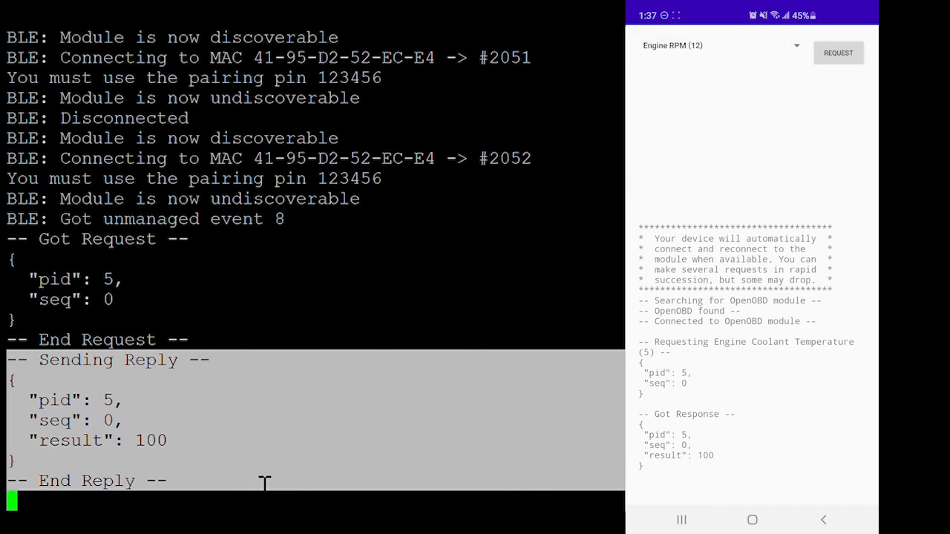
pyautogui.click(837, 53)
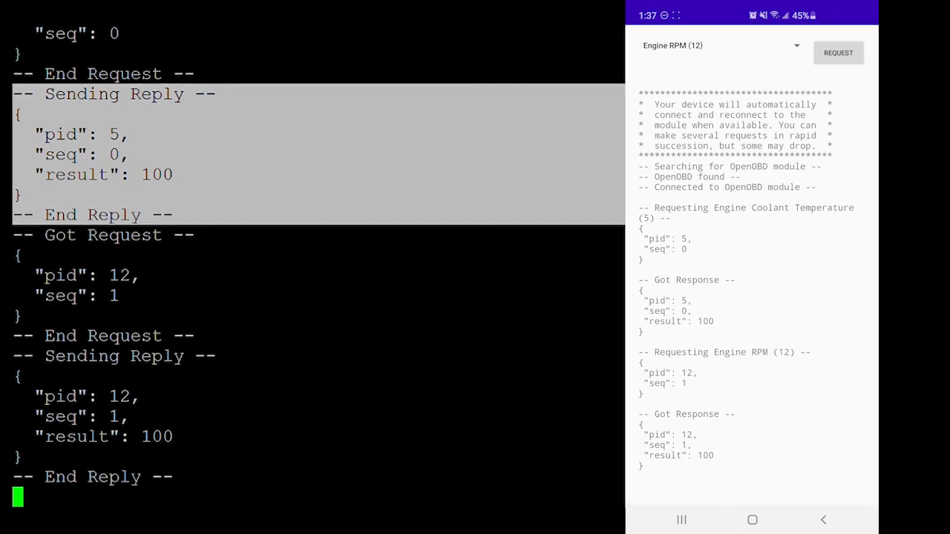
# Send rapid PIDs Supported (PID 0) requests, seq 3 to 7, each answered with result 100
pyautogui.click(720, 44)
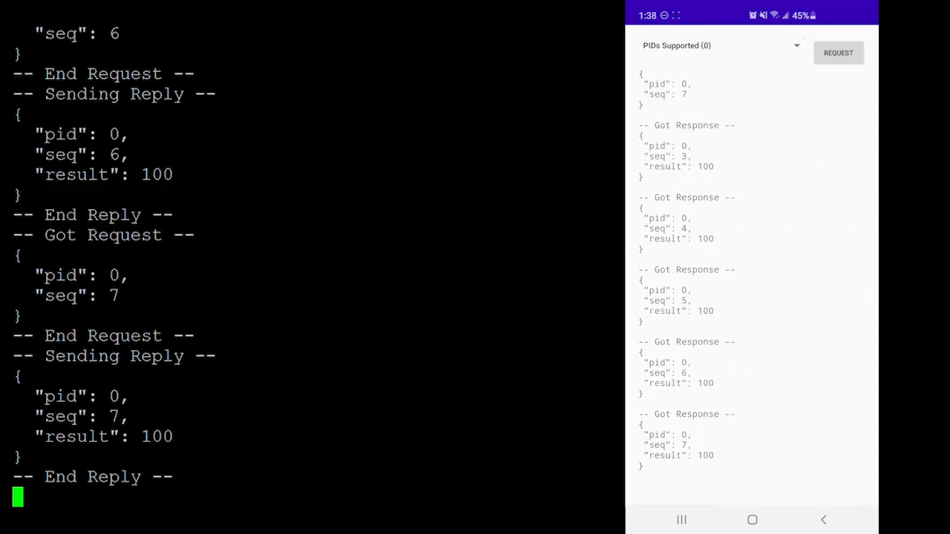
pyautogui.click(838, 54)
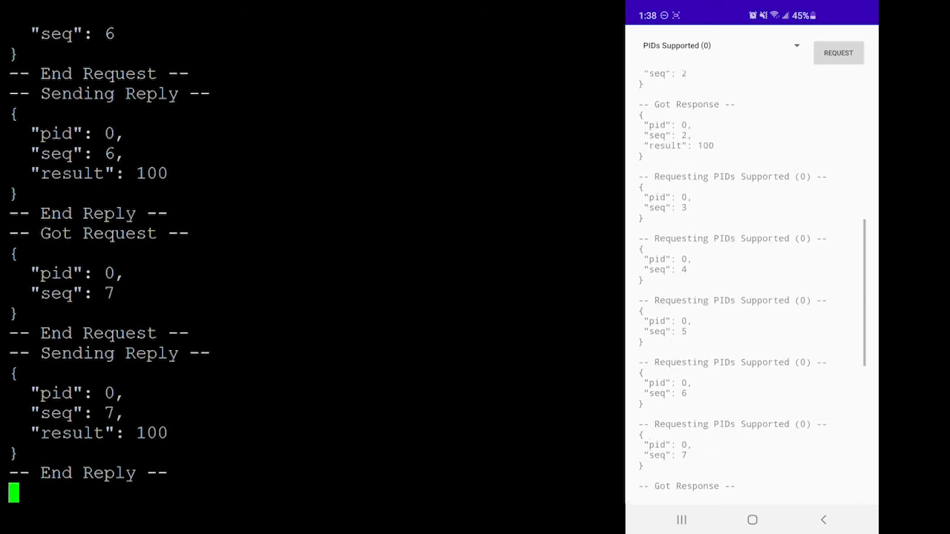
pyautogui.scroll(-3)
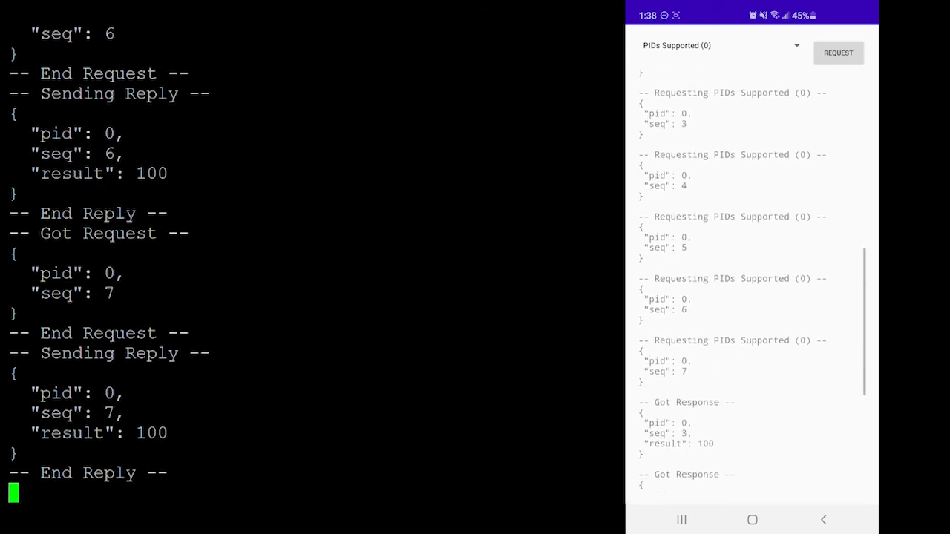